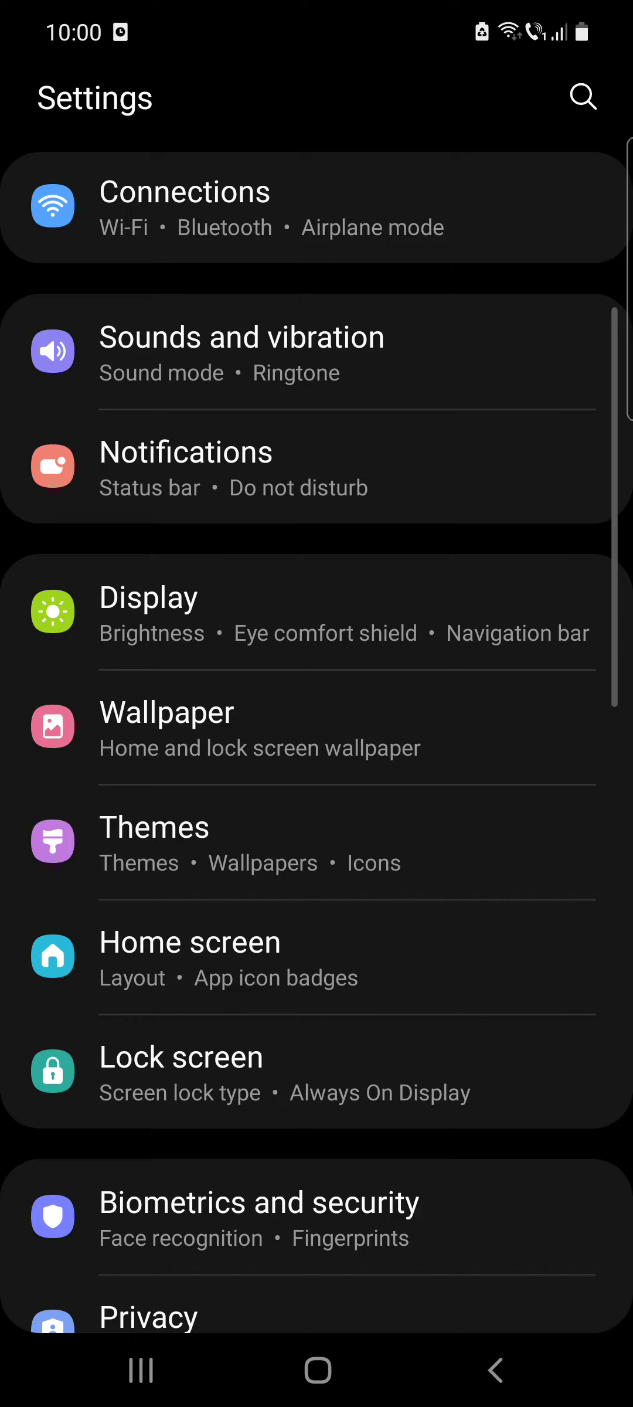
Scroll down the main Settings list to reach Accessibility
scroll("down", 3)
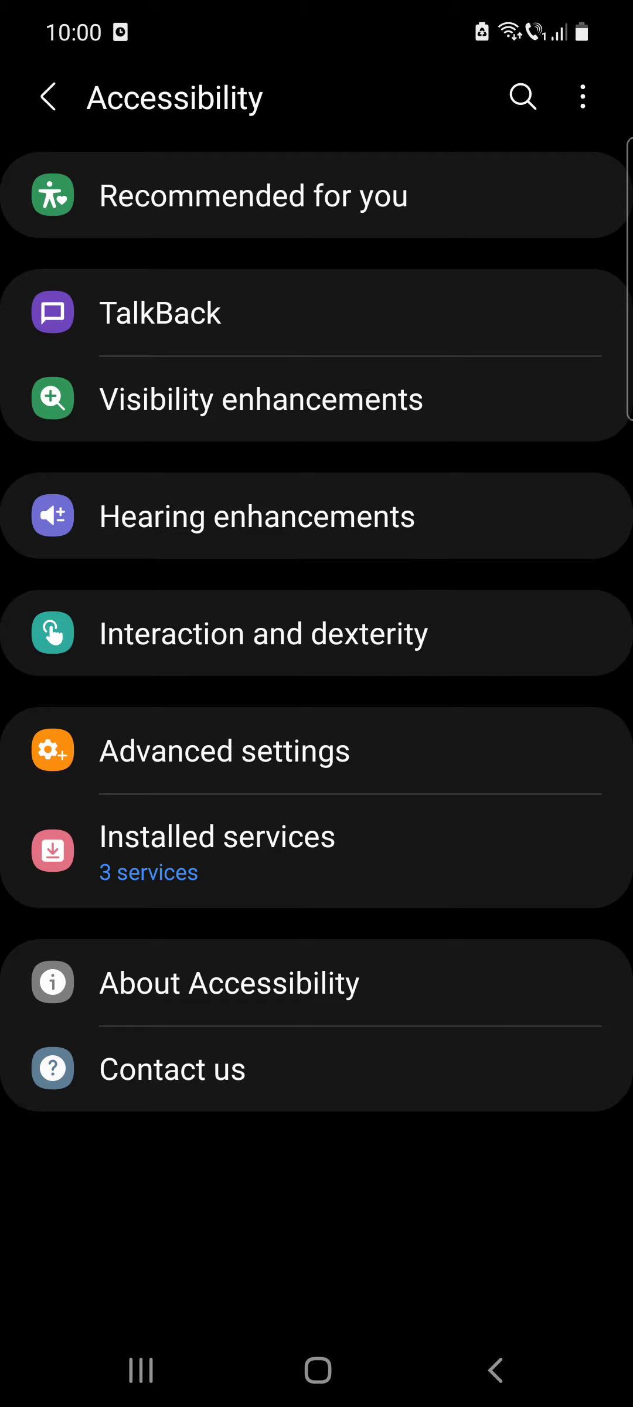
Go to Interaction and dexterity, then Answering and ending calls
left_click(314, 633)
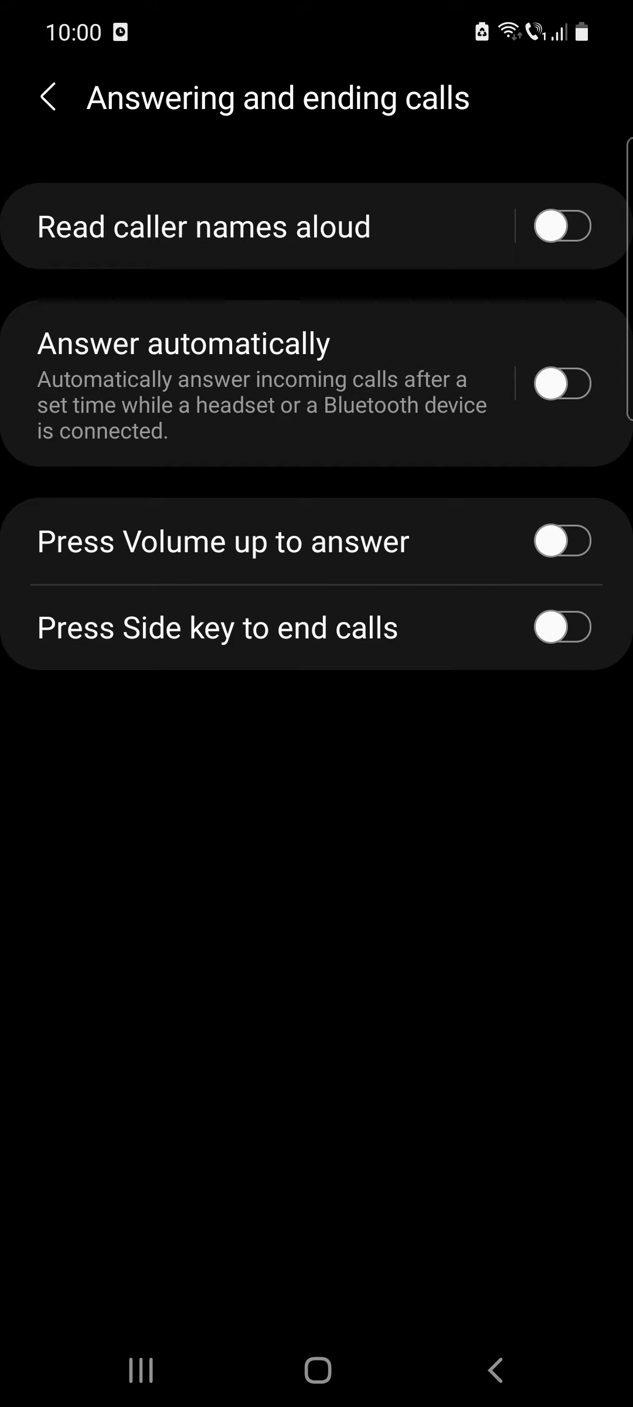
Switch on Read caller names aloud, limited to Bluetooth or headset use
left_click(562, 227)
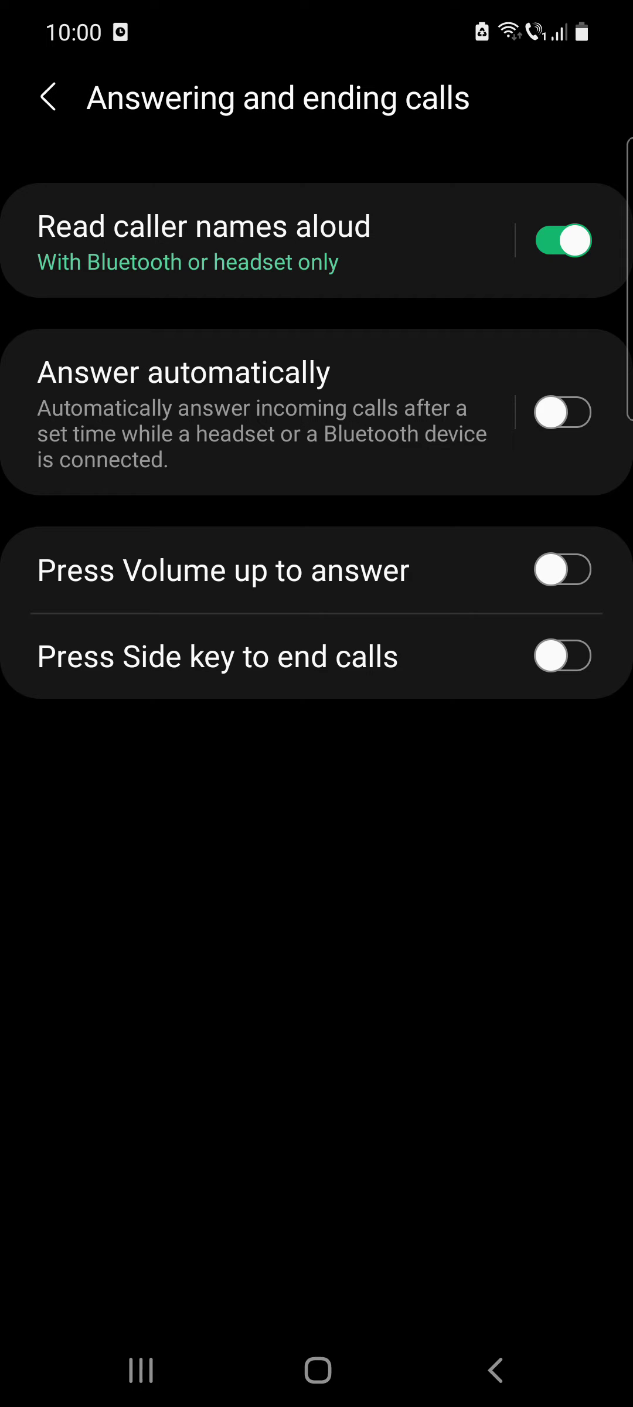
Enable Answer automatically, Volume up to answer, and Side key to end, then switch options off
left_click(563, 412)
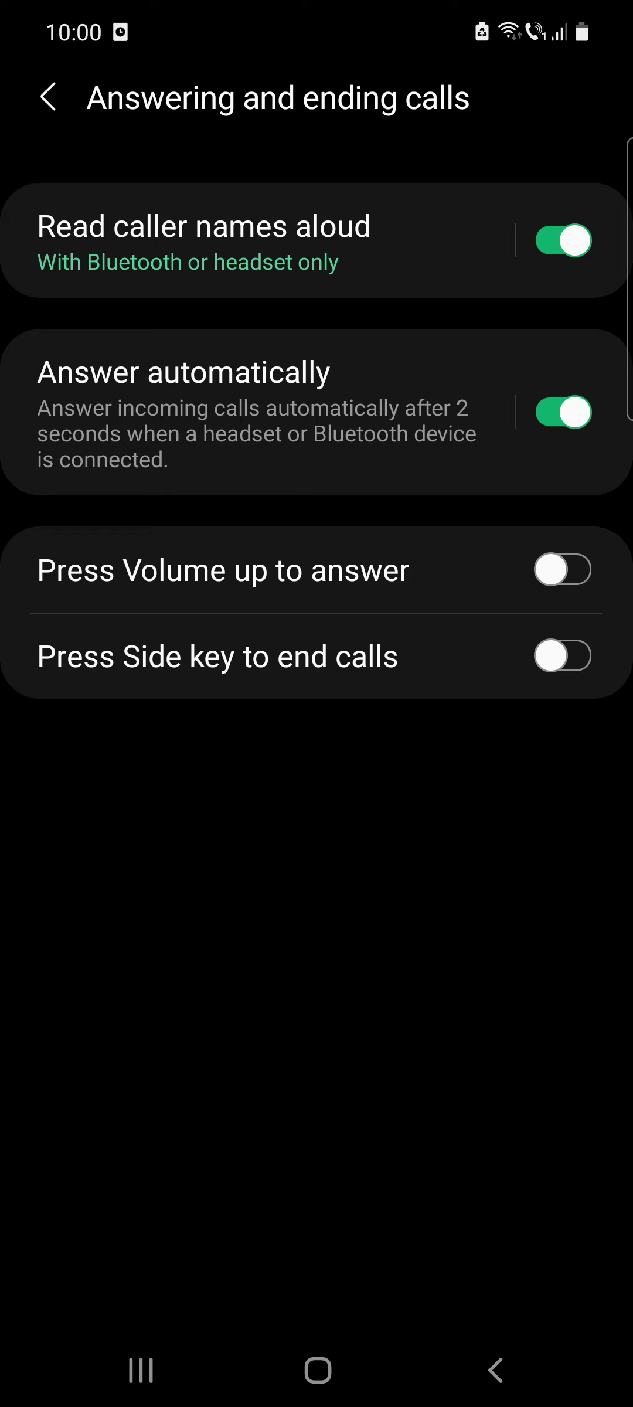
left_click(562, 570)
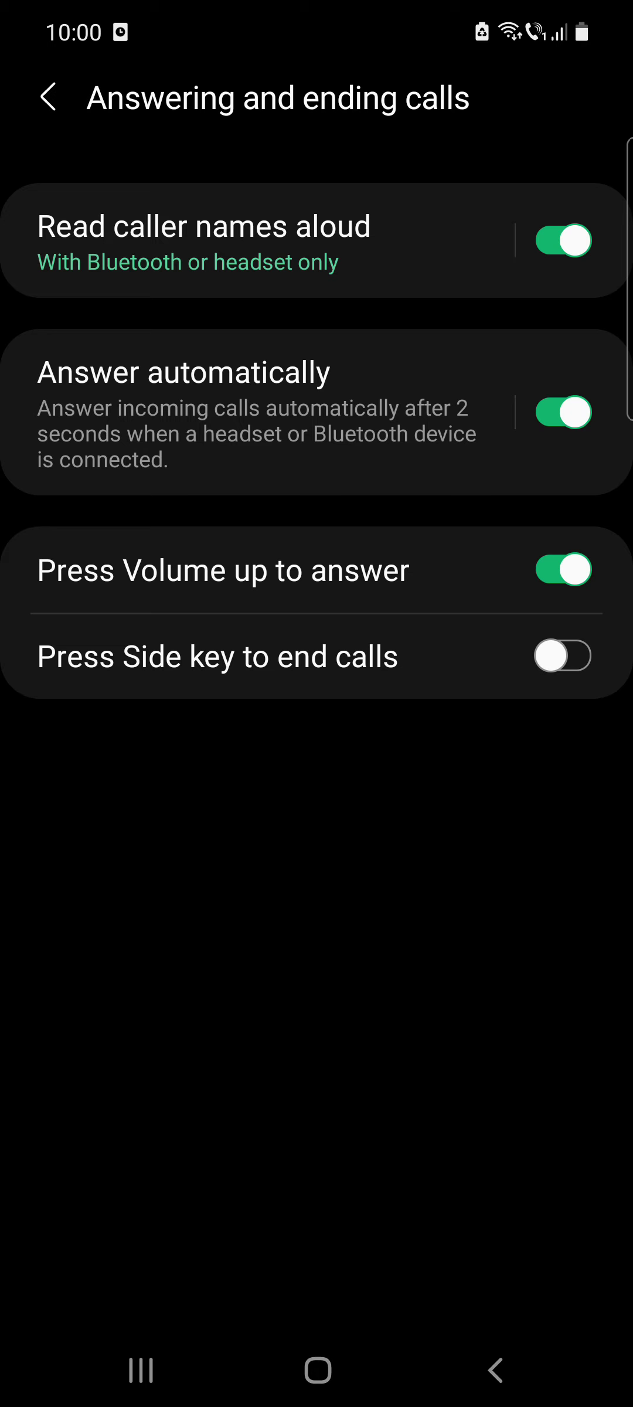
left_click(563, 656)
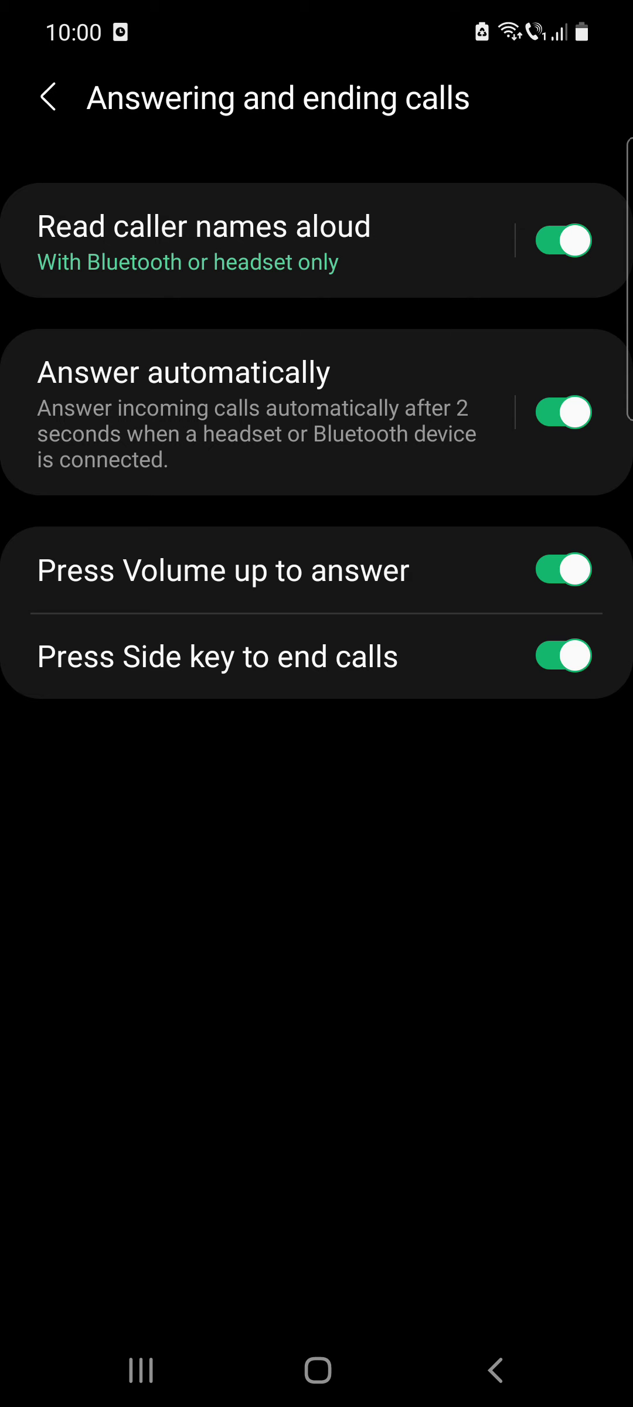
left_click(562, 414)
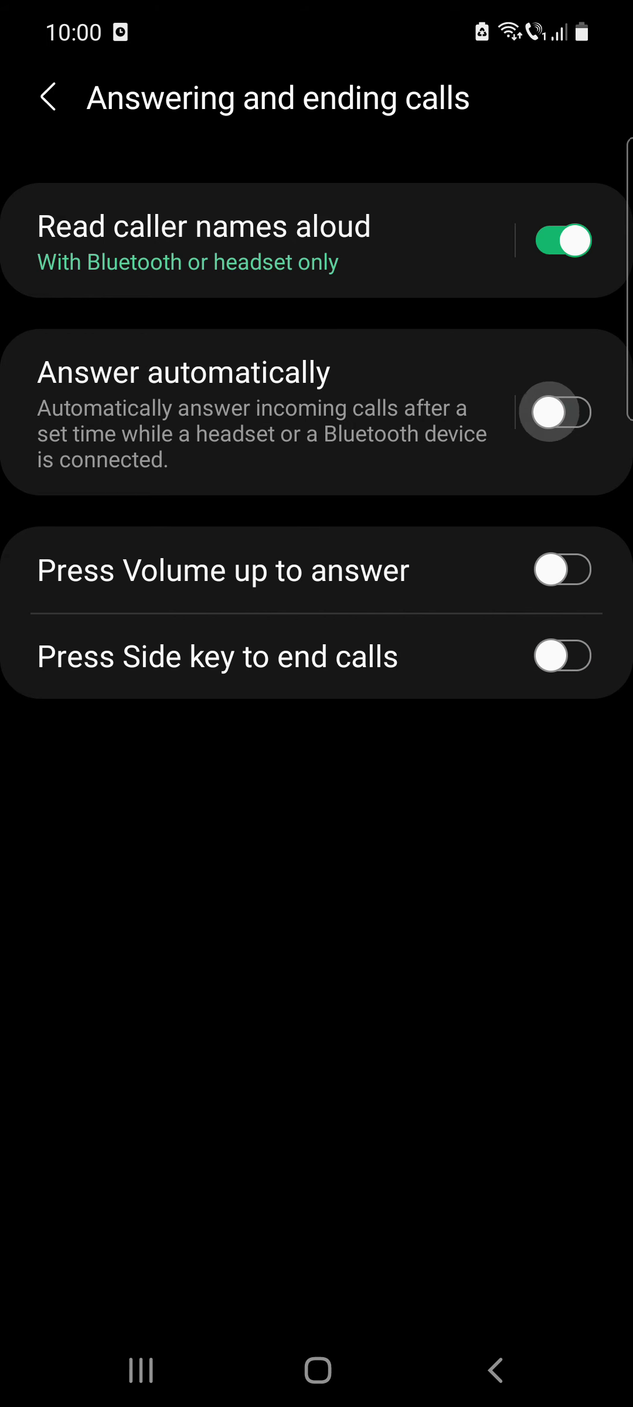
left_click(561, 241)
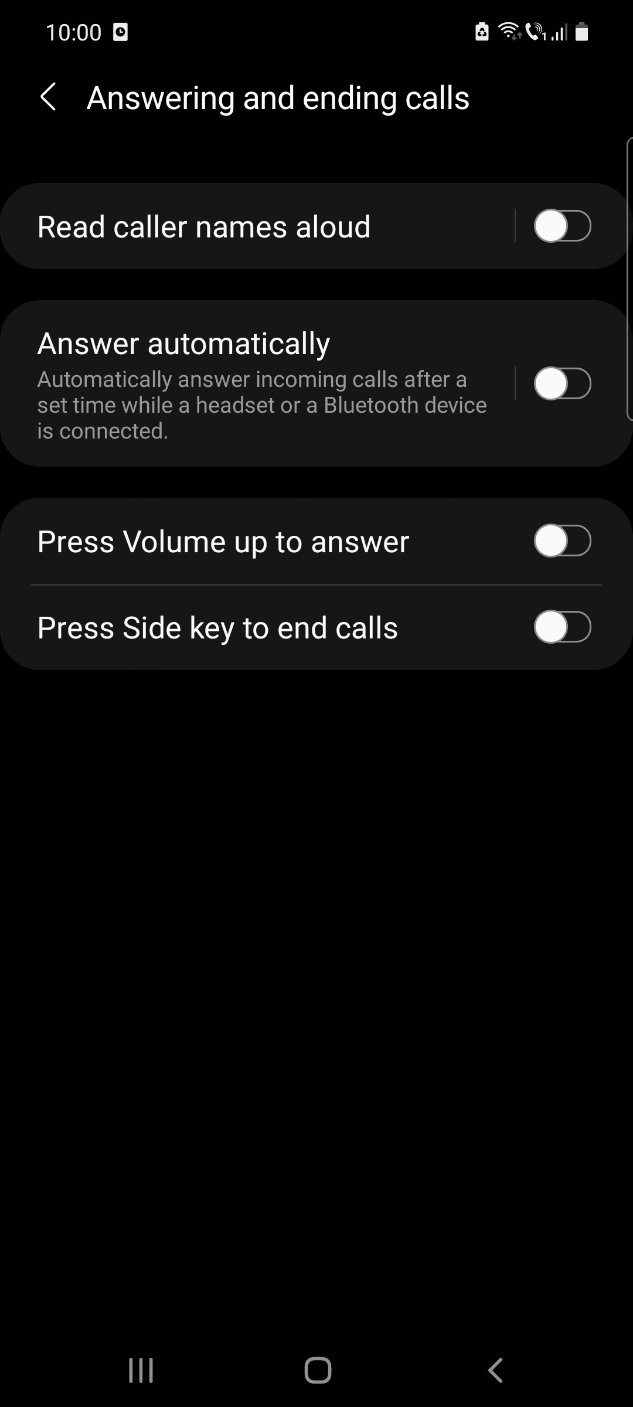